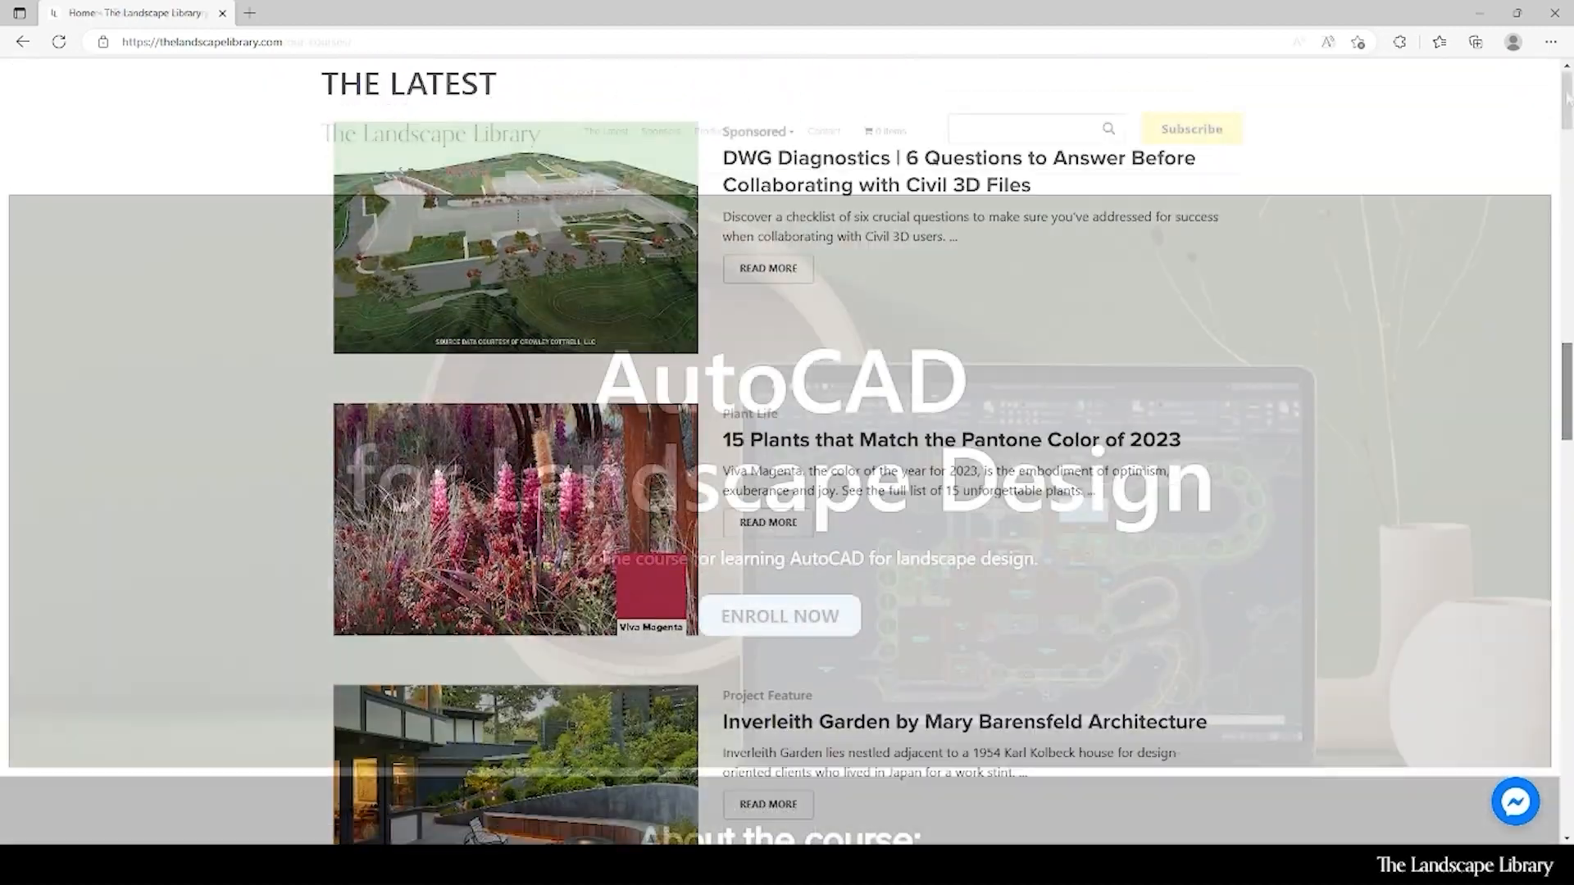
- Open the AutoCAD for Landscape Design course page and scroll through its overview
{"action": "left_click", "coordinate": [780, 616]}
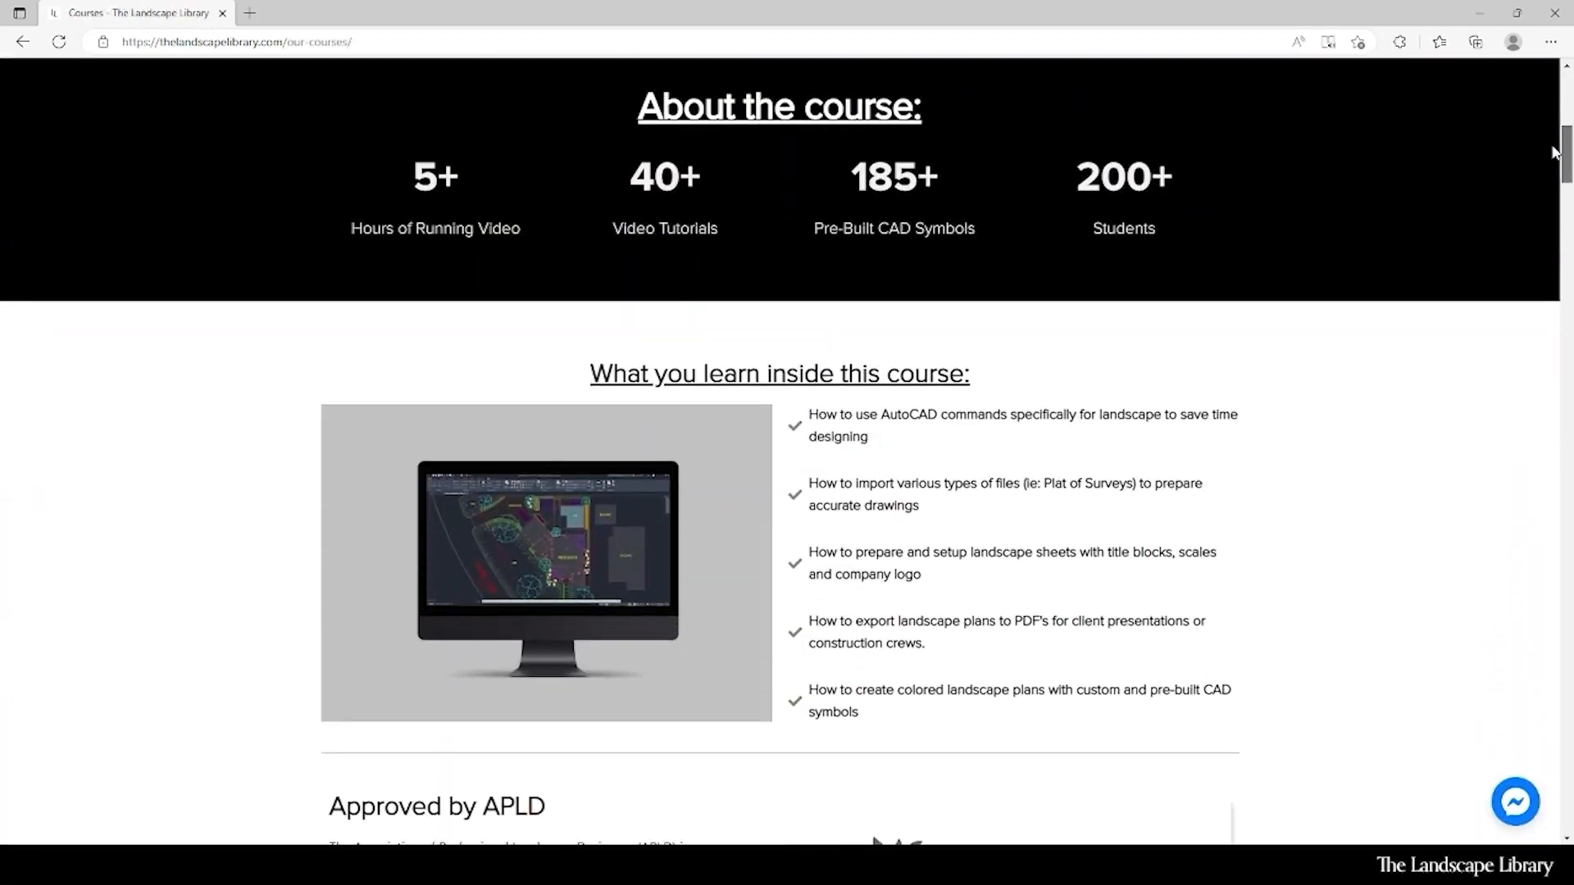
{"action": "scroll", "scroll_direction": "down", "scroll_amount": 3}
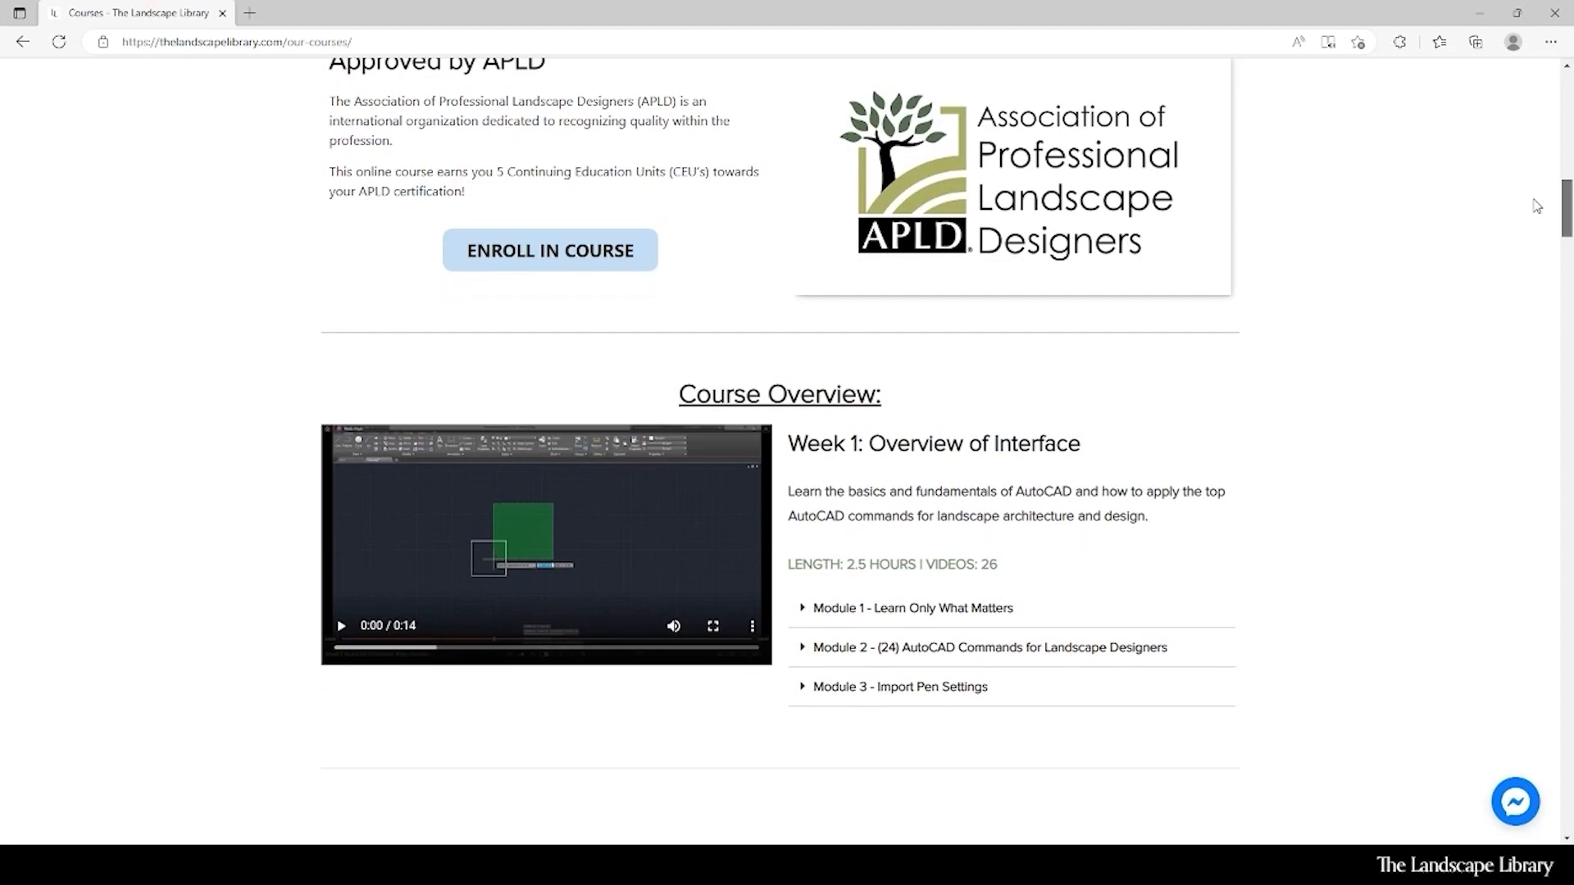
{"action": "scroll", "scroll_direction": "down", "scroll_amount": 3}
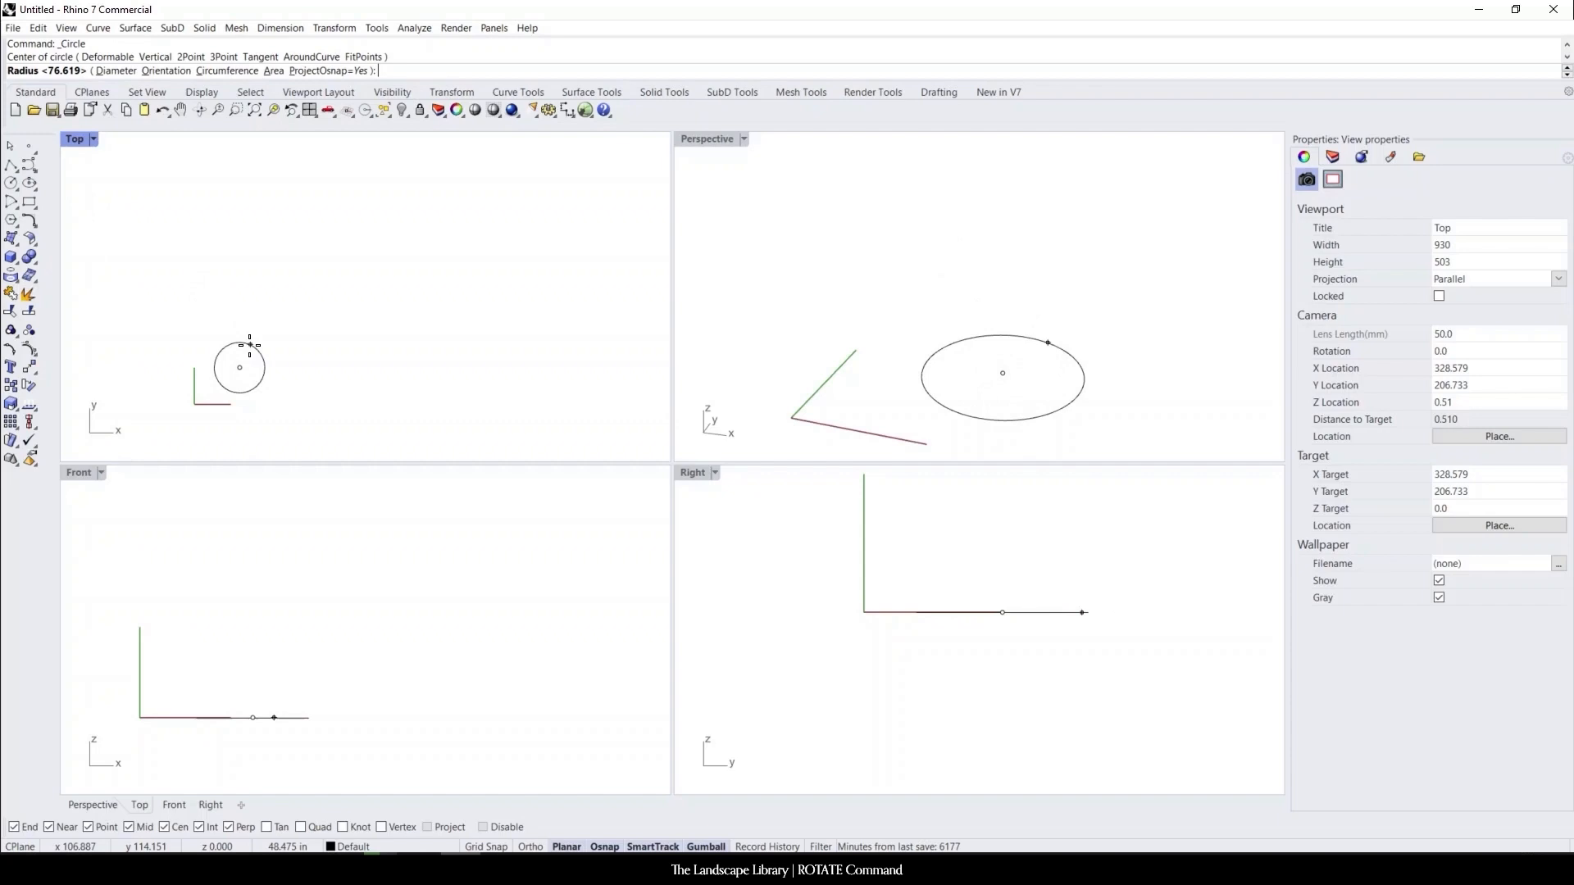
- Click to set the circle's radius and finish the circle in the Top view
{"action": "left_click", "coordinate": [239, 395]}
{"action": "type", "text": "Rotate"}
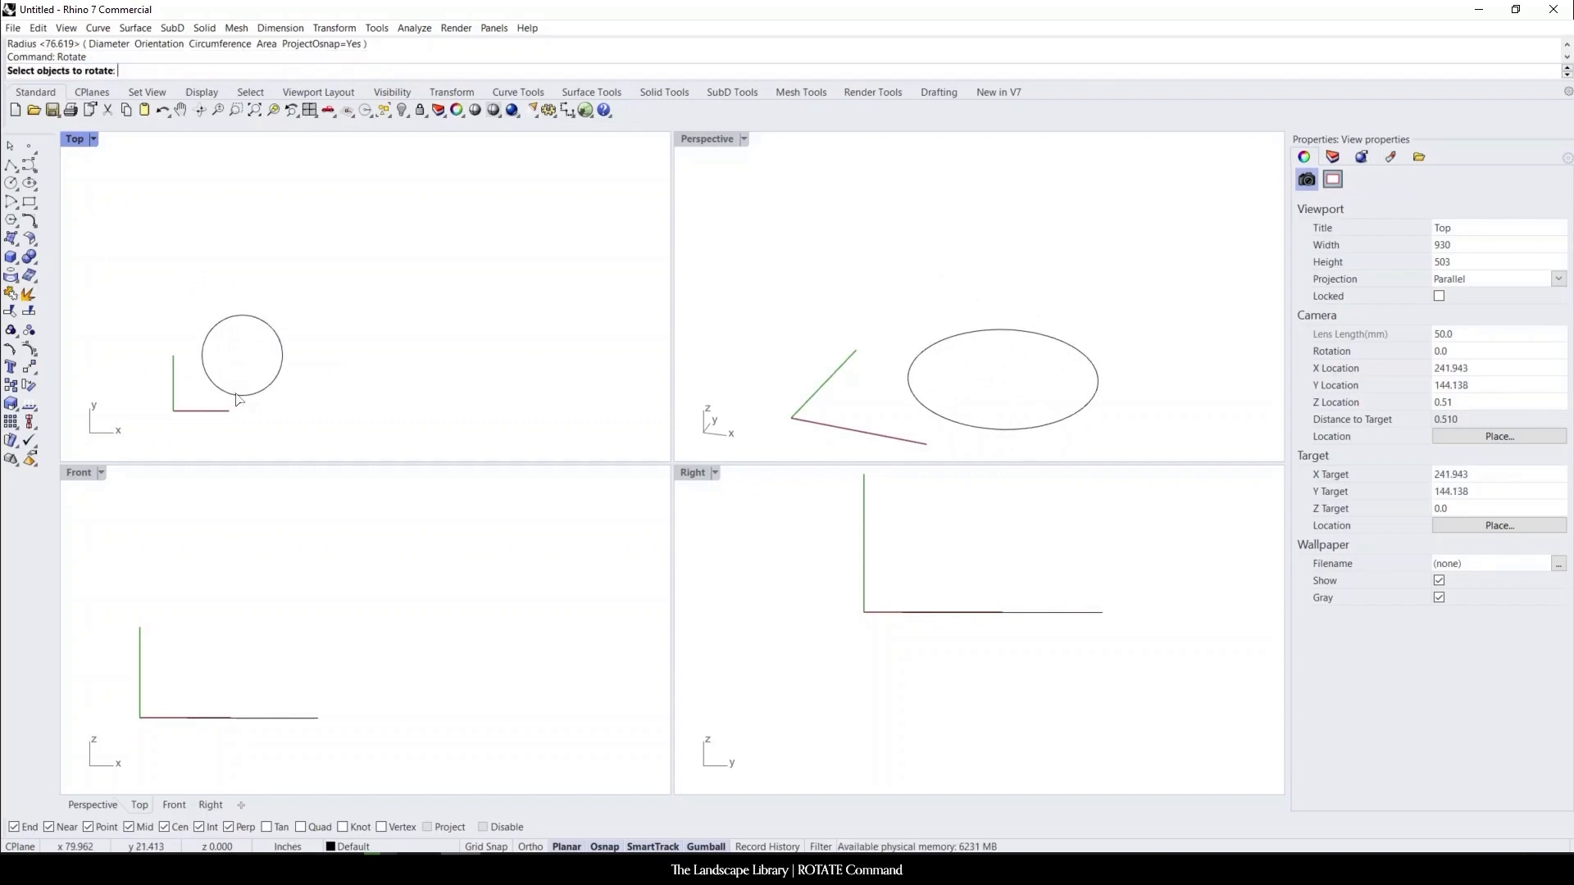
{"action": "mouse_move", "coordinate": [289, 388]}
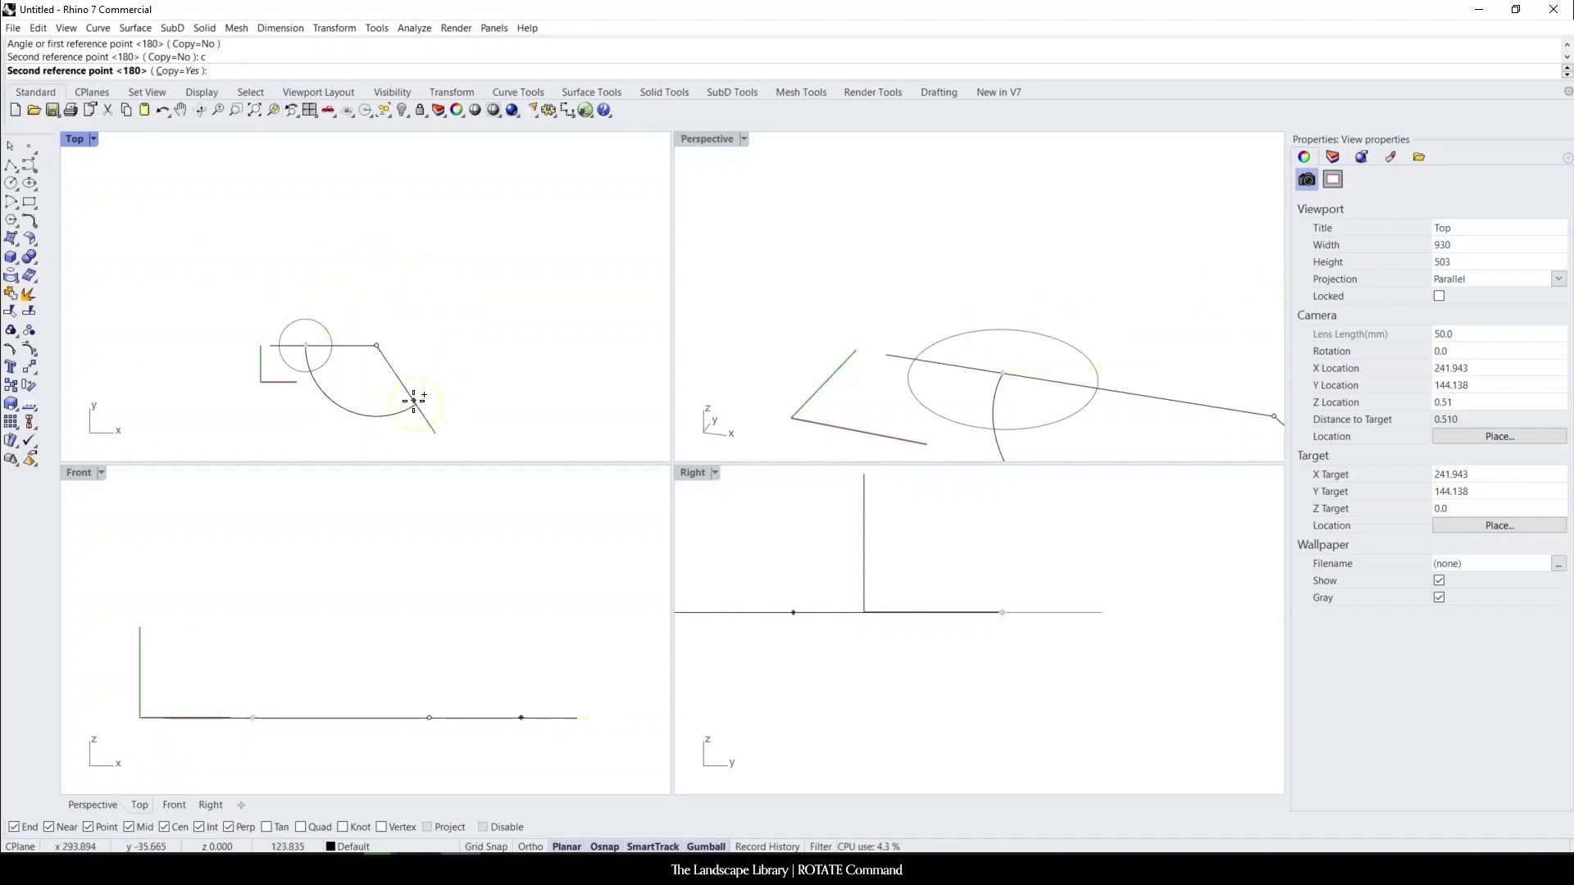
- Enter a 30-degree rotation angle for the line's copy
{"action": "type", "text": "30"}
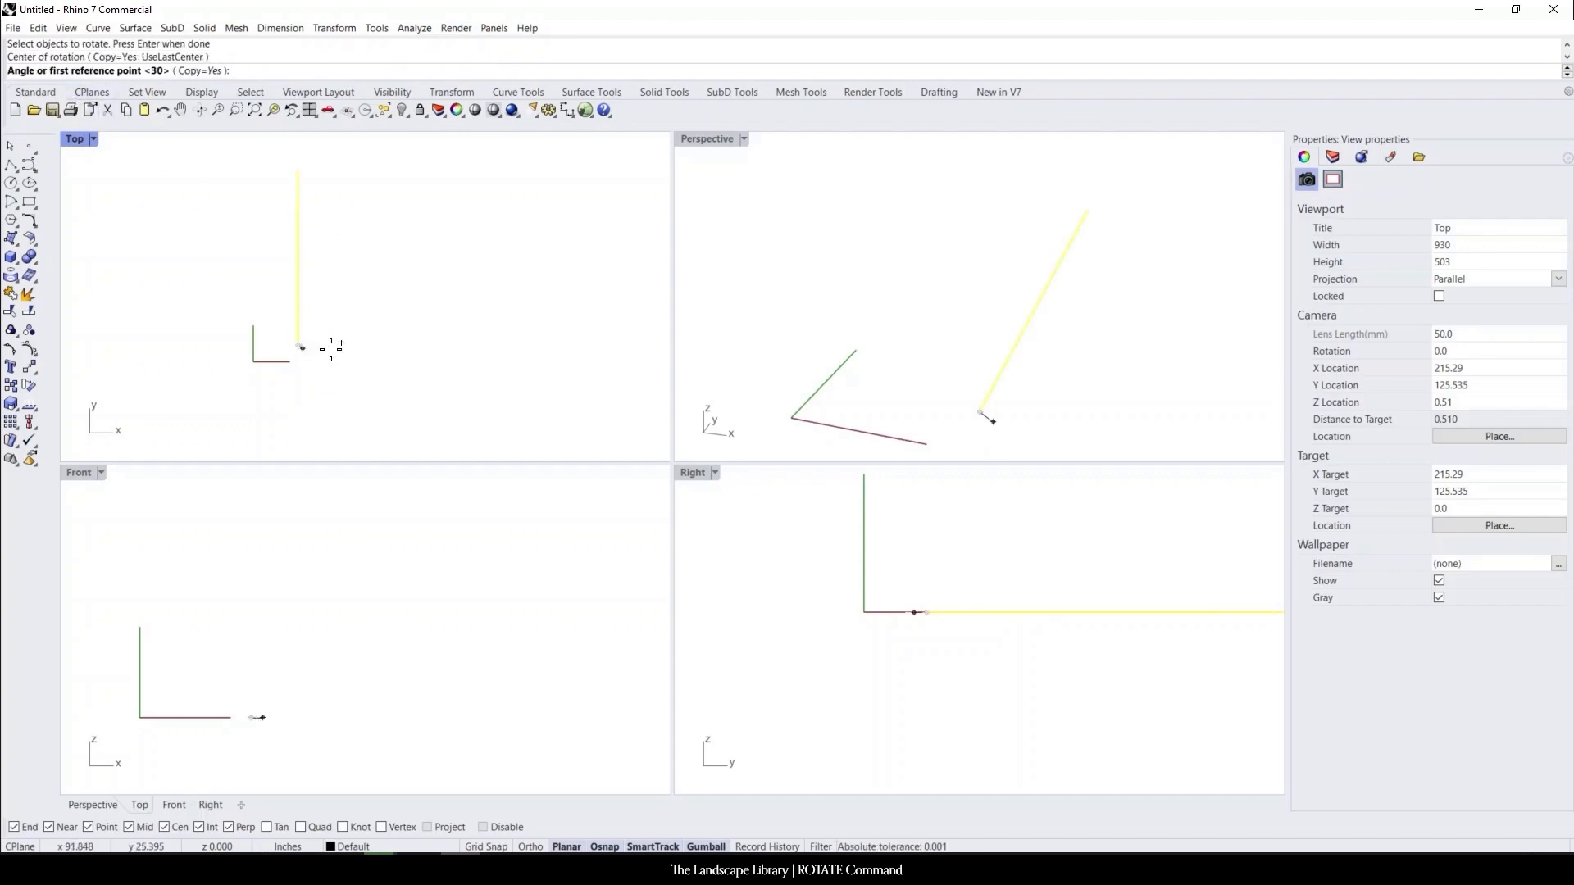
- Enter 90 degrees to rotate a copy of the line perpendicular to it
{"action": "type", "text": "9"}
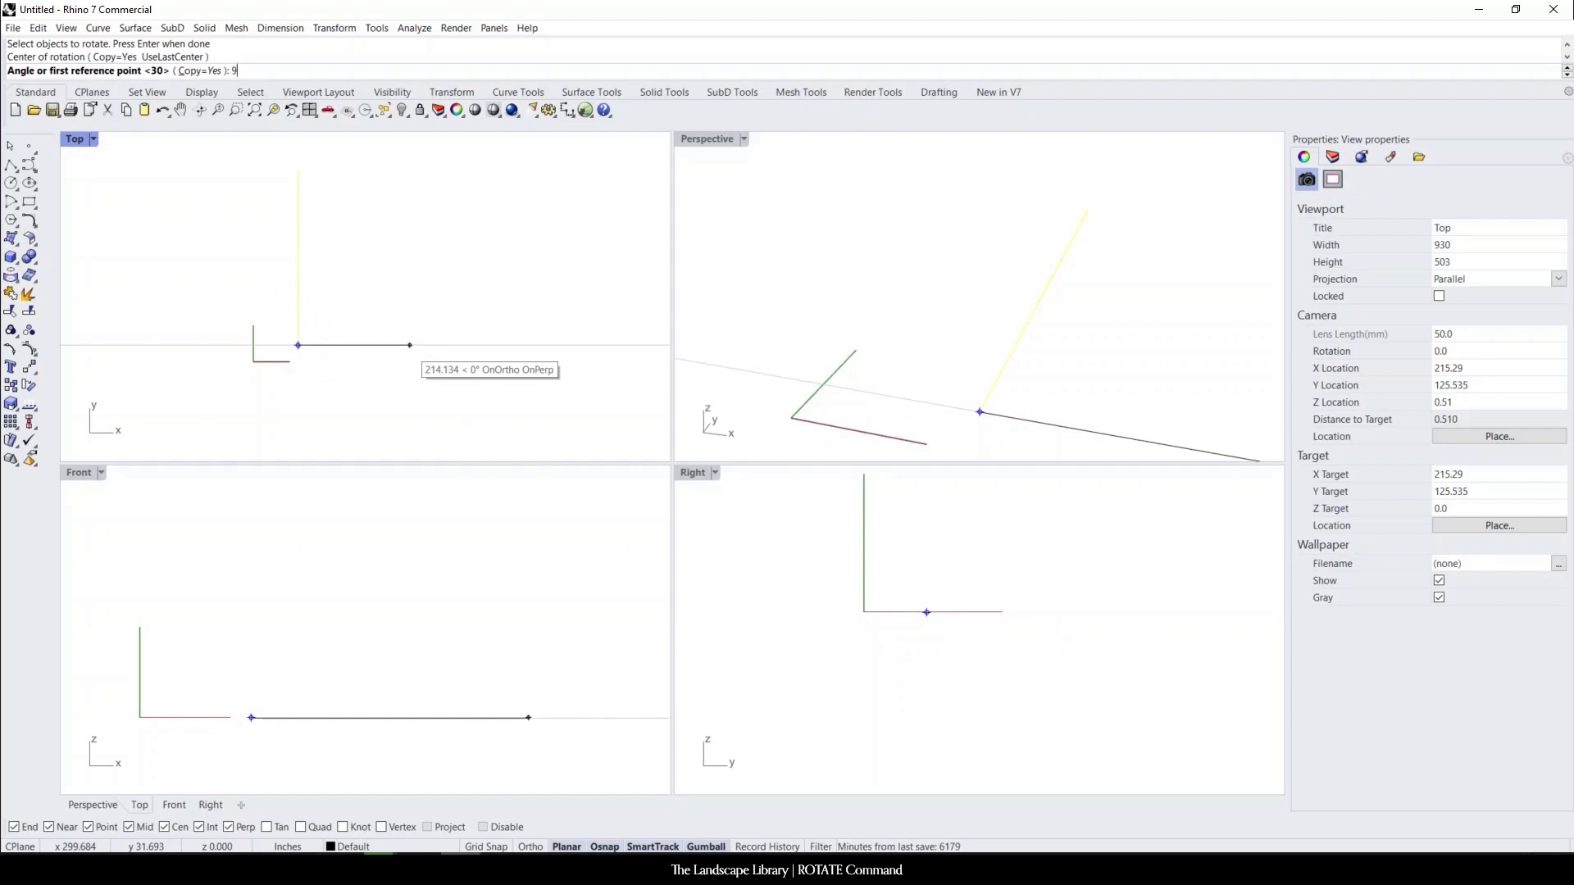
{"action": "type", "text": "0"}
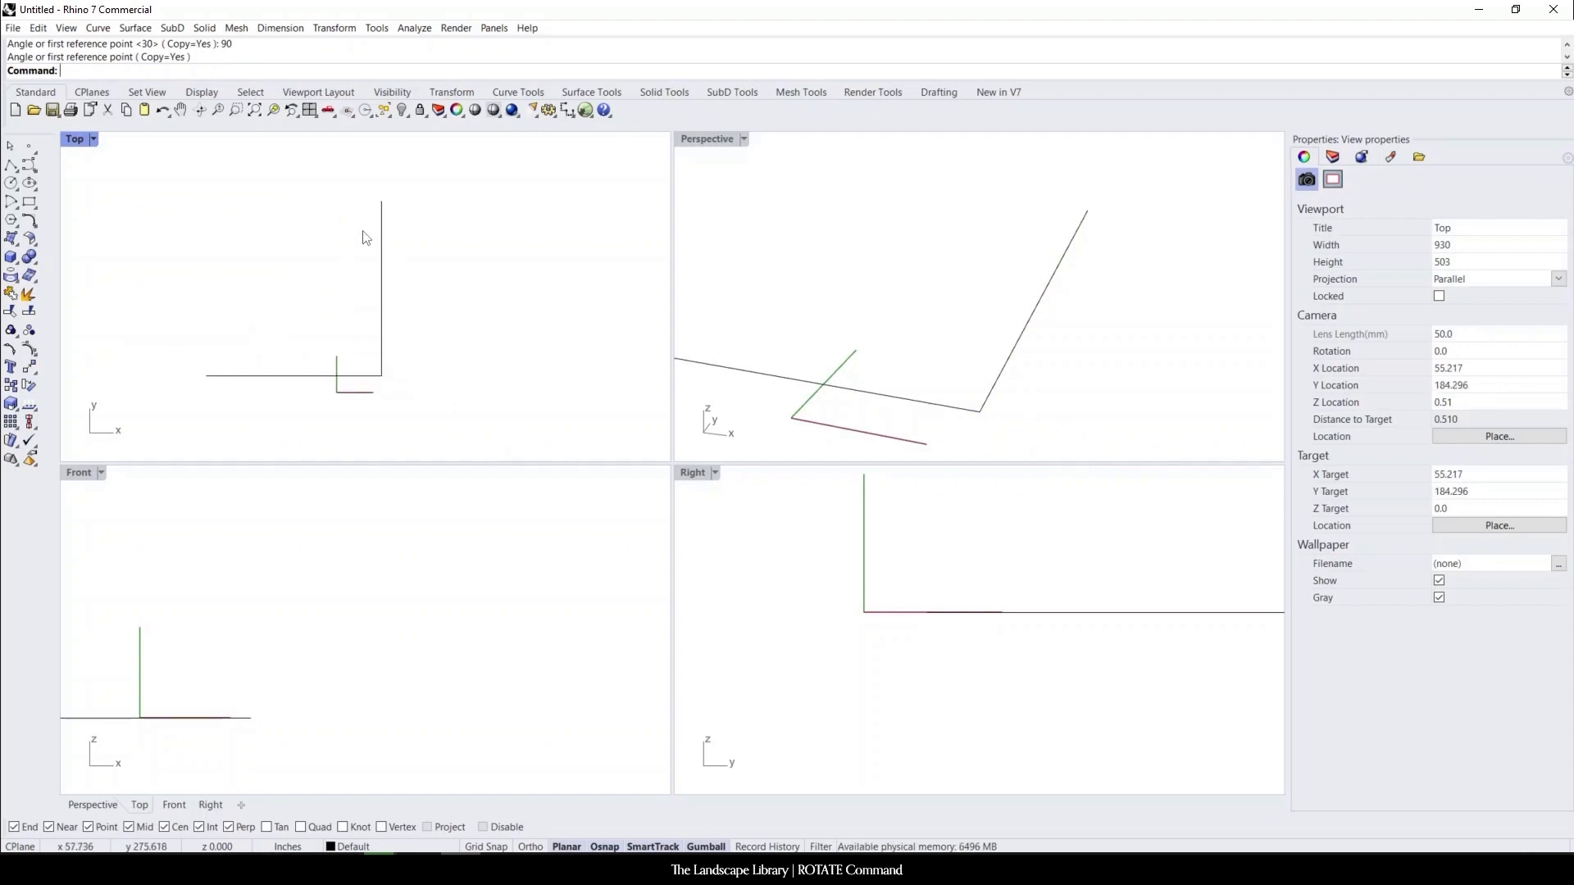
{"action": "mouse_move", "coordinate": [225, 382]}
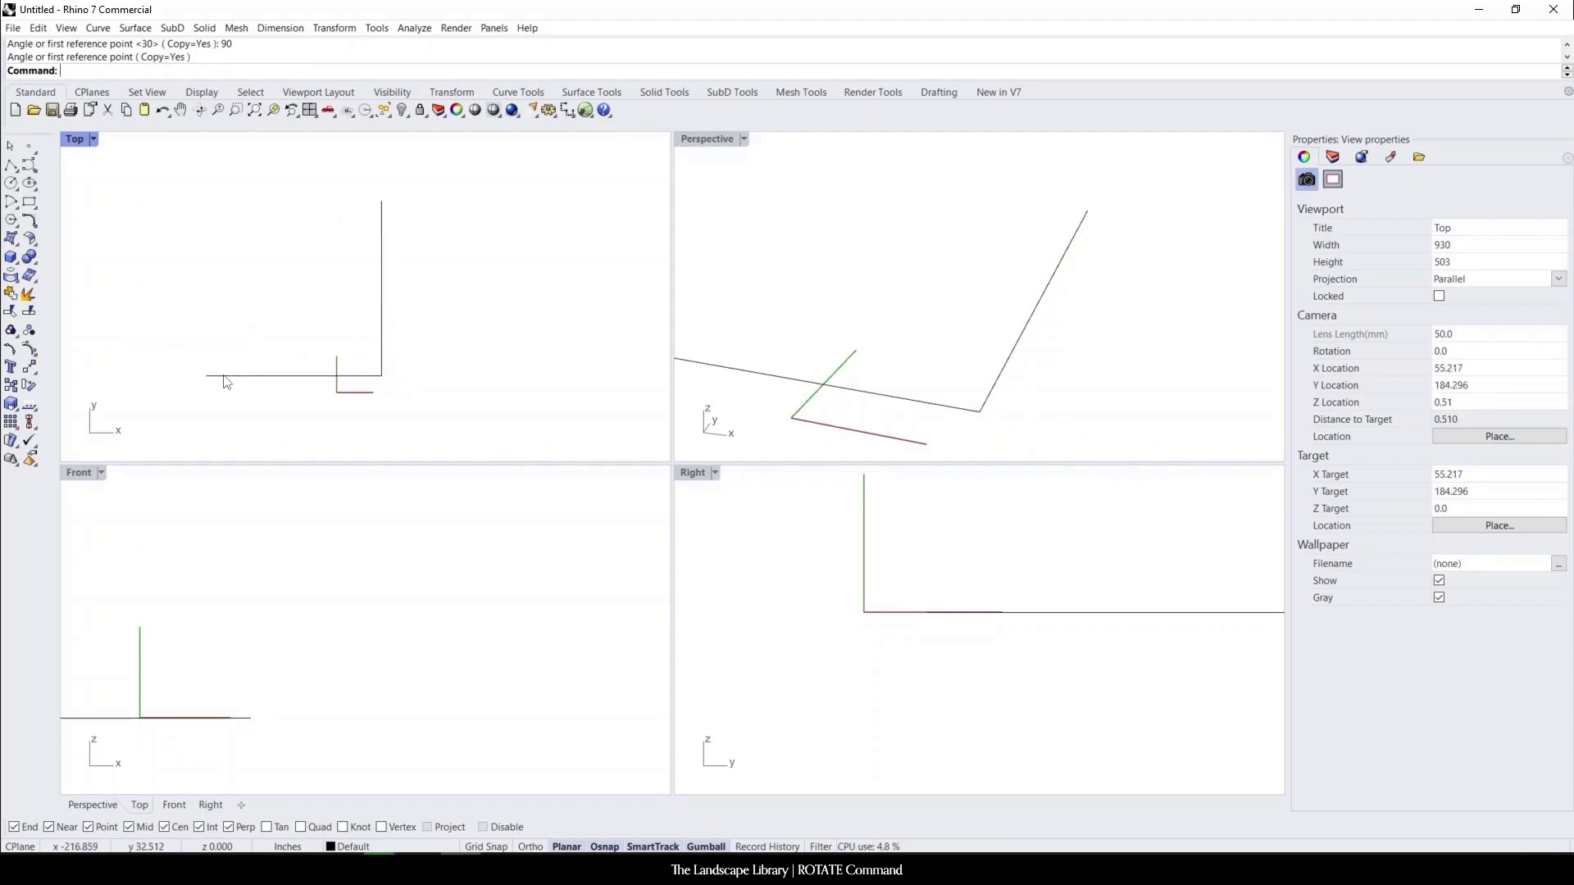